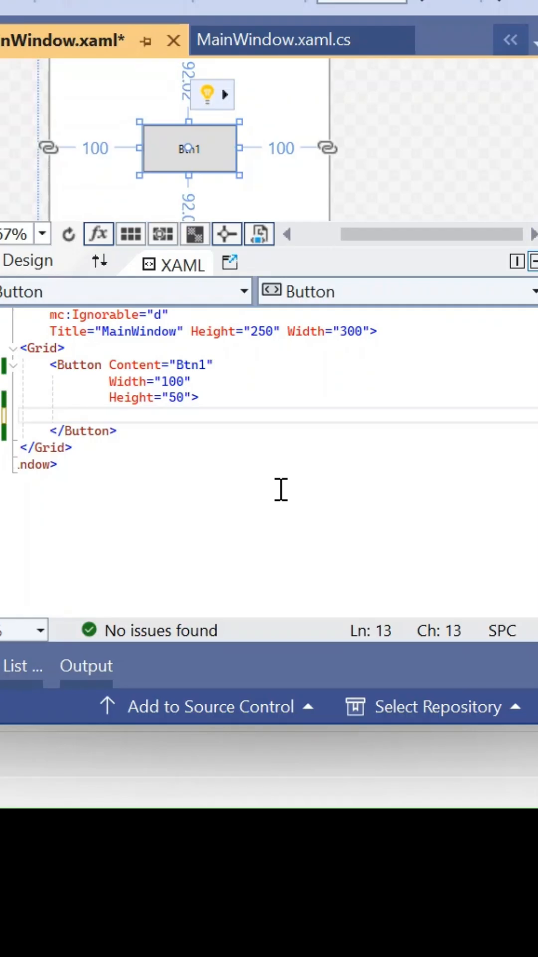
pyautogui.moveTo(363, 176)
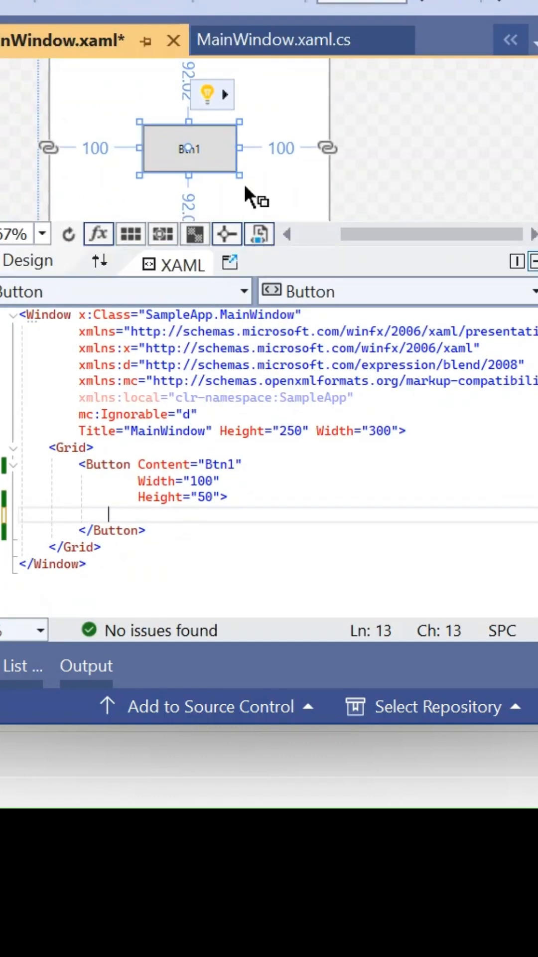
pyautogui.moveTo(290, 470)
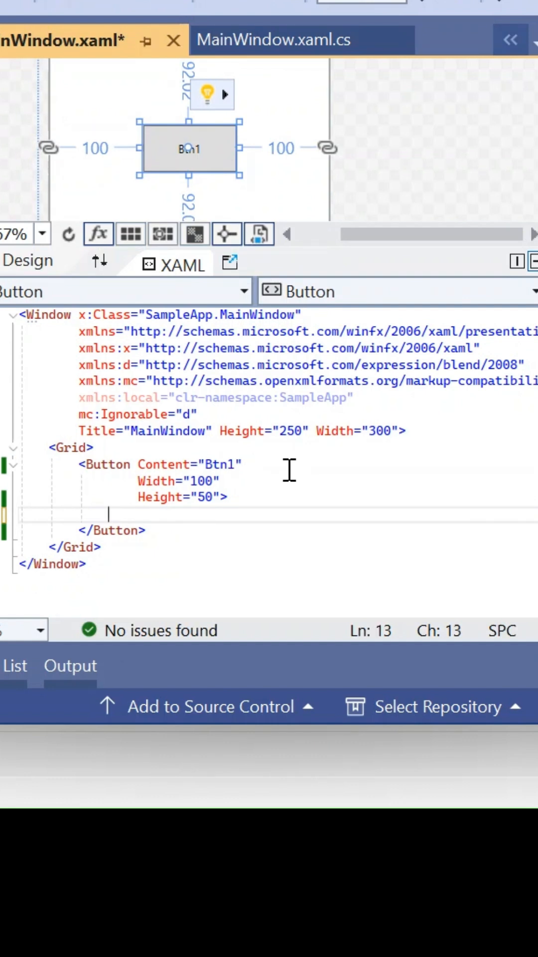
# Step: Add Button.Template to Btn1 holding an empty ControlTemplate with TargetType="Button"
pyautogui.write('<')
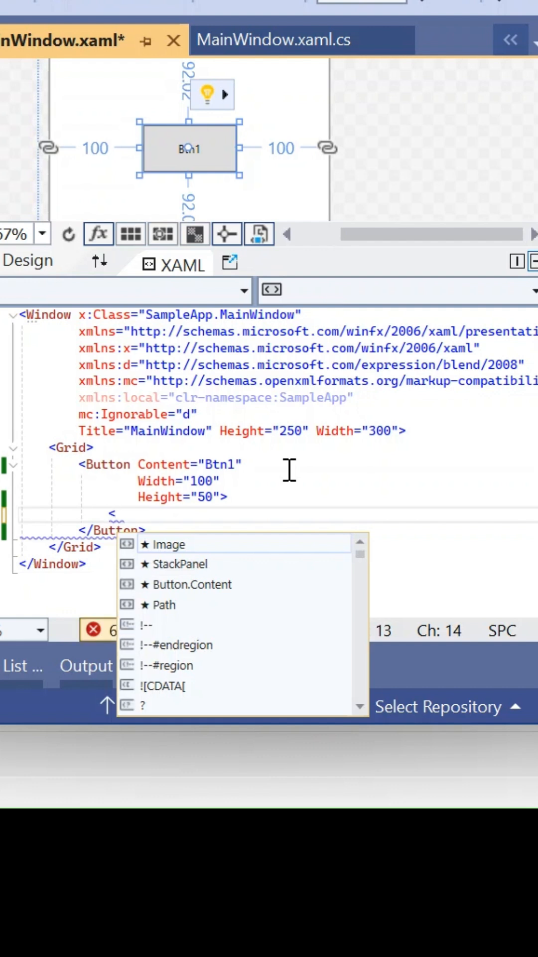
pyautogui.write('Button')
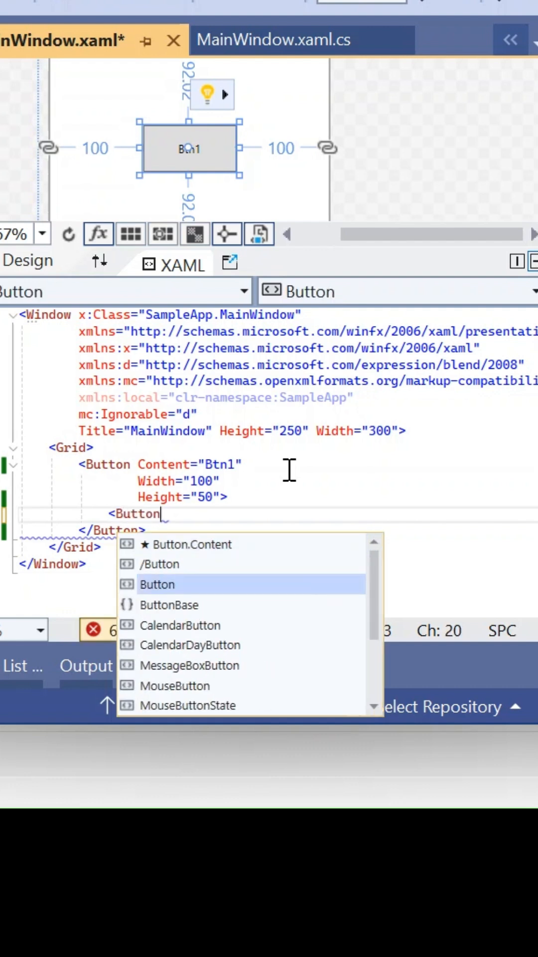
pyautogui.write('.Template>')
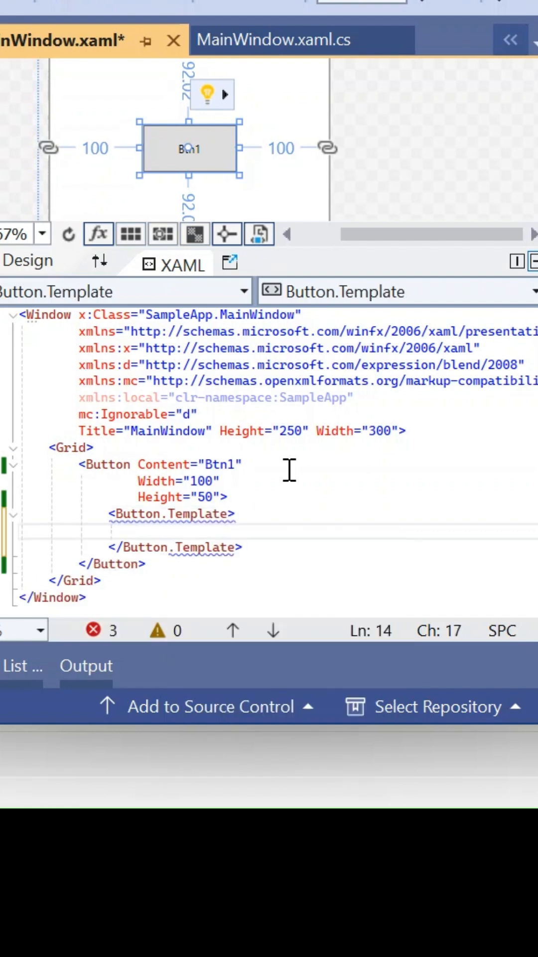
pyautogui.write('<ControlTemplate')
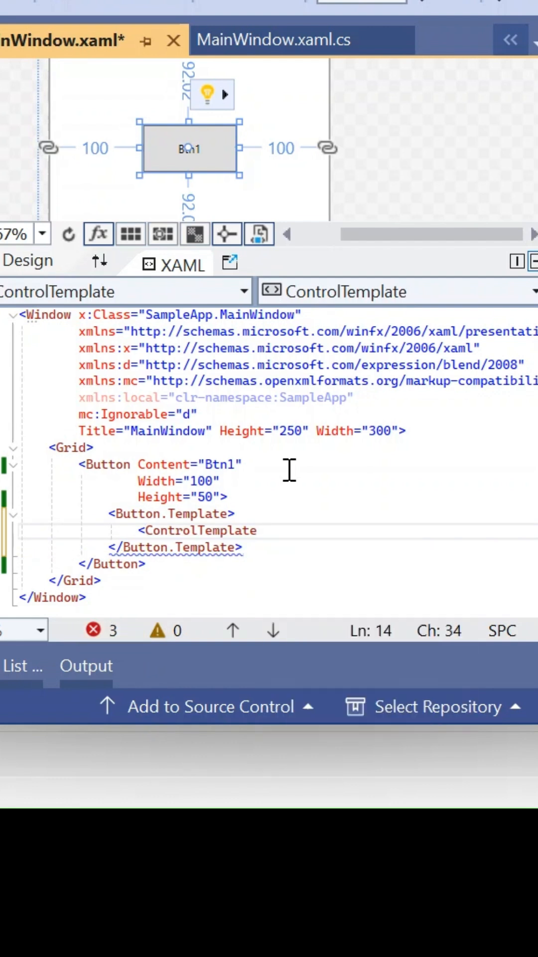
pyautogui.write('TargetType="Button"></ControlTemplate')
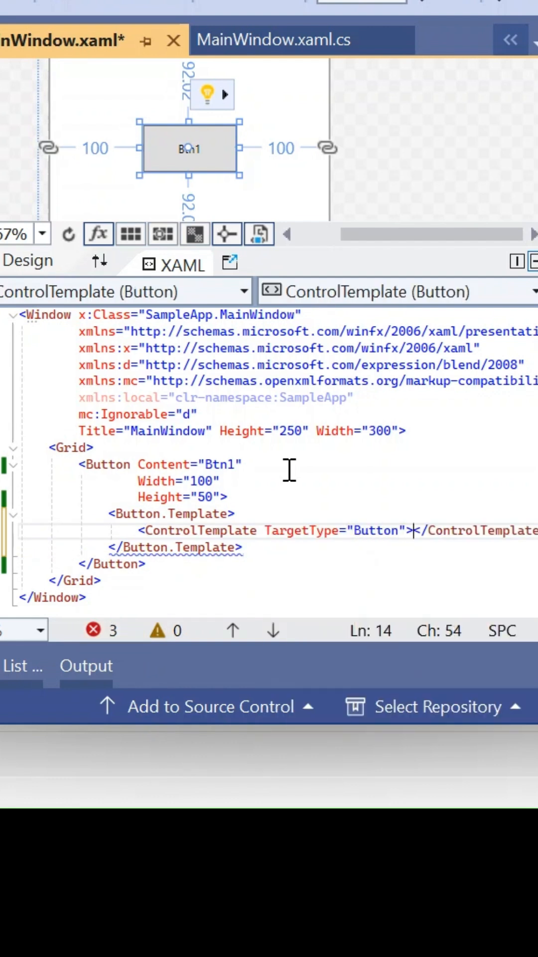
pyautogui.press('enter')
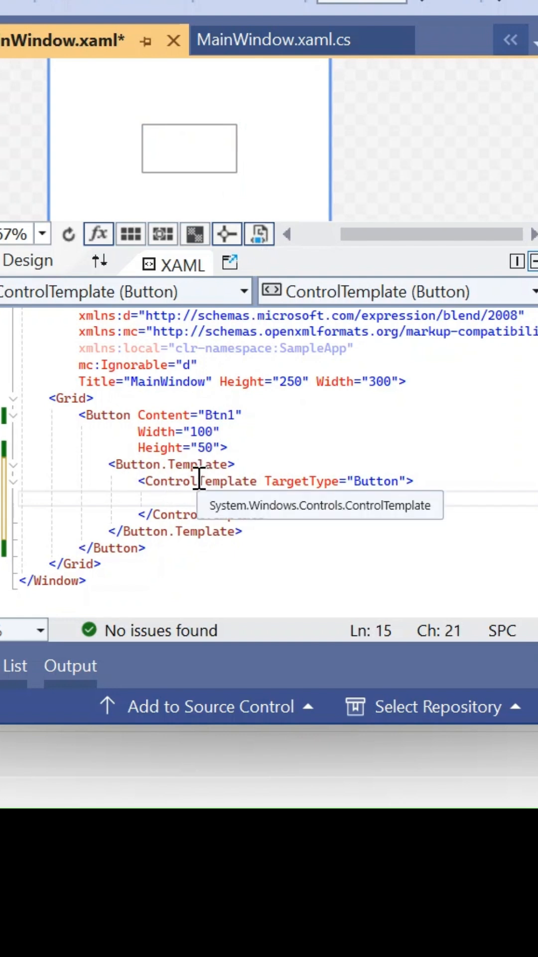
# Step: Add a Border with Background="{TemplateBinding Background}", BorderBrush Black and BorderThickness 1
pyautogui.write('<B')
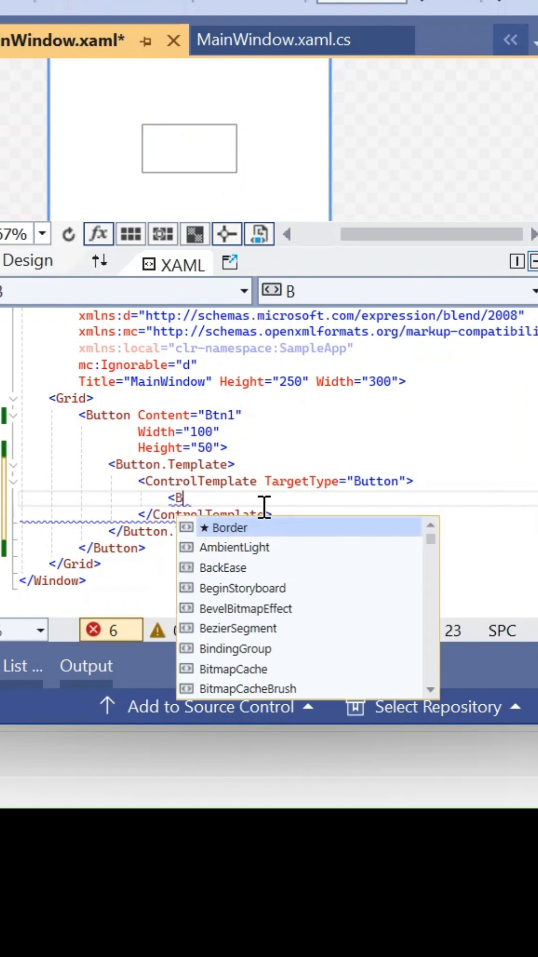
pyautogui.write('order Background="')
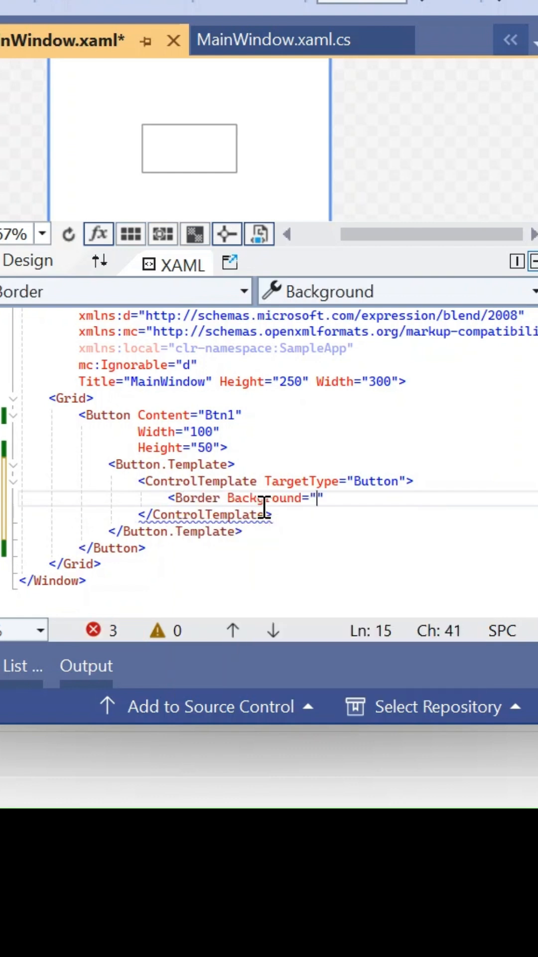
pyautogui.write('{}')
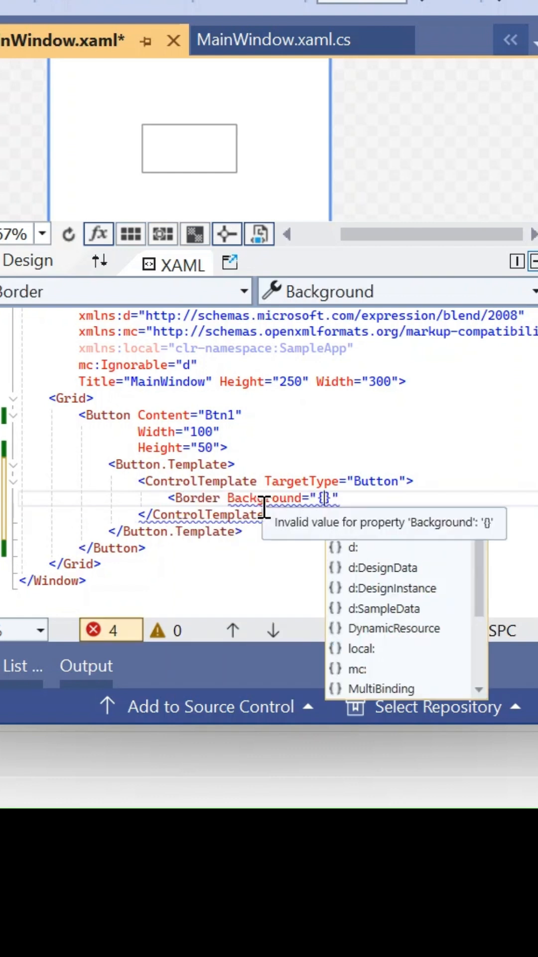
pyautogui.write('TemplateBinding Background')
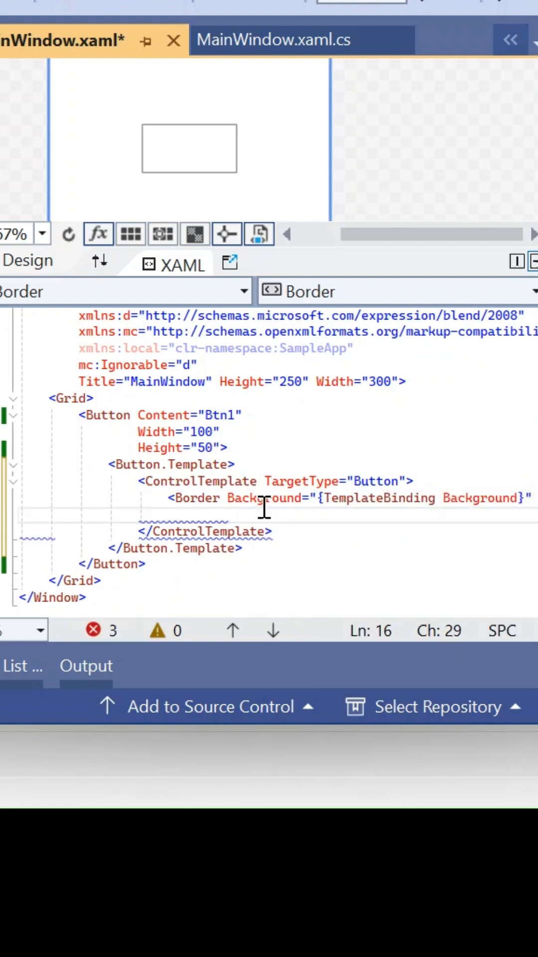
pyautogui.write('BorderBrush="Black')
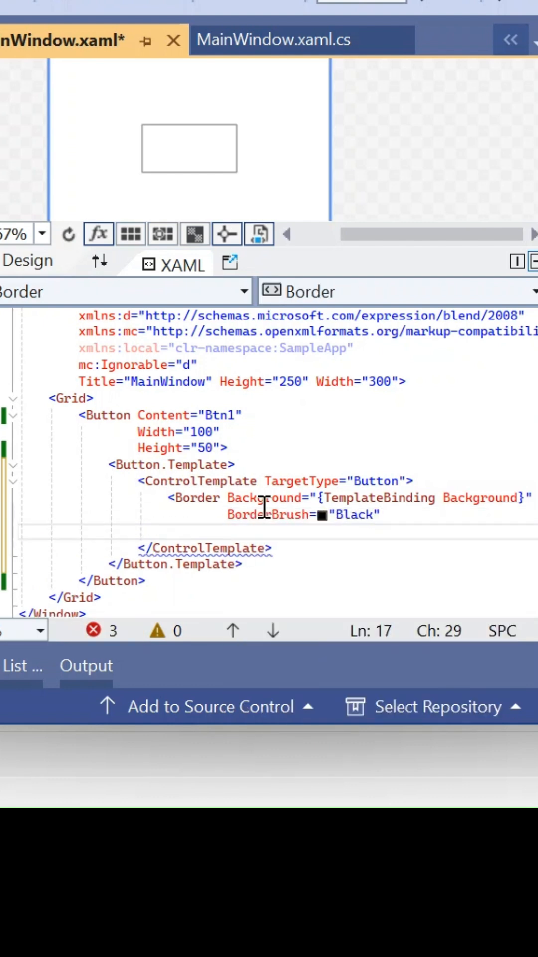
pyautogui.write('BorderThickness="1"')
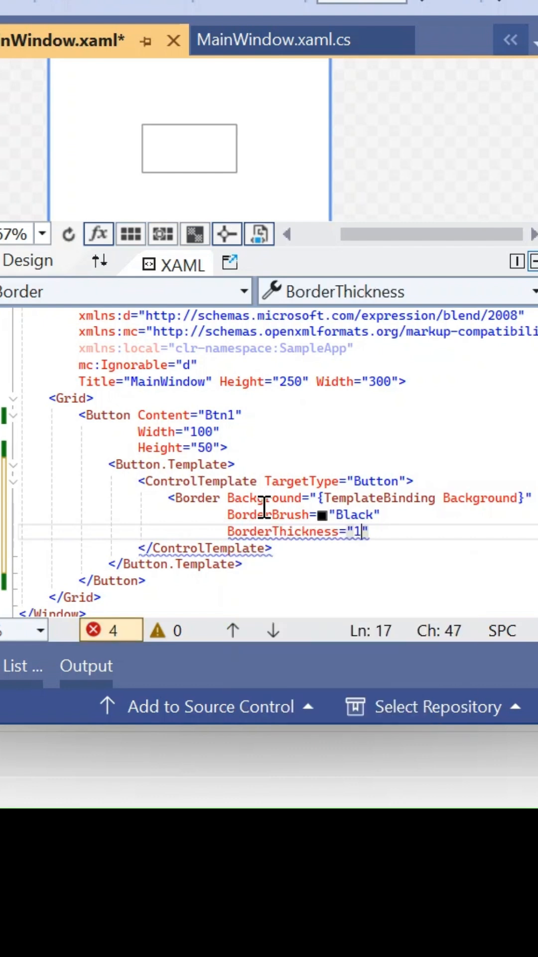
pyautogui.write('"')
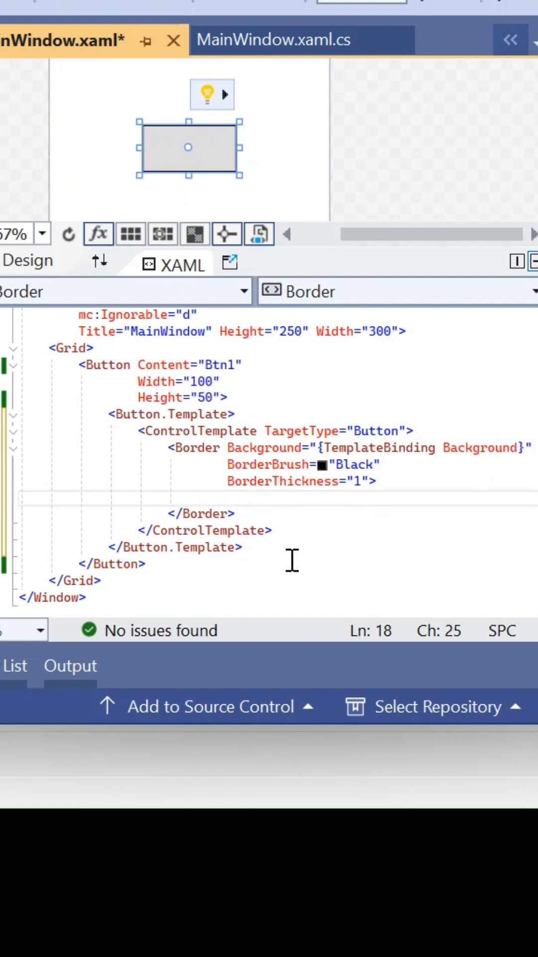
# Step: Add a self-closing ContentPresenter with HorizontalAlignment and VerticalAlignment set to Center
pyautogui.write('<ContentPresenter')
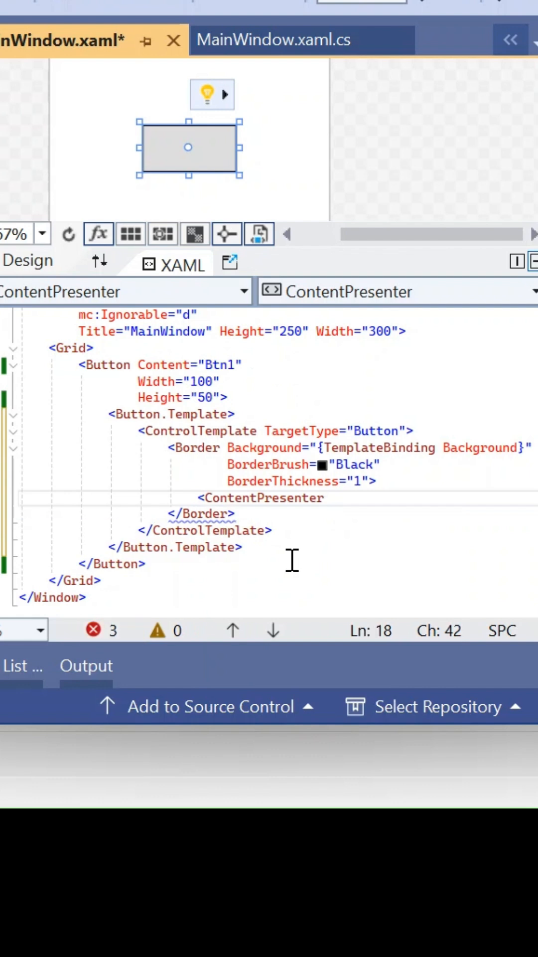
pyautogui.write('Ho')
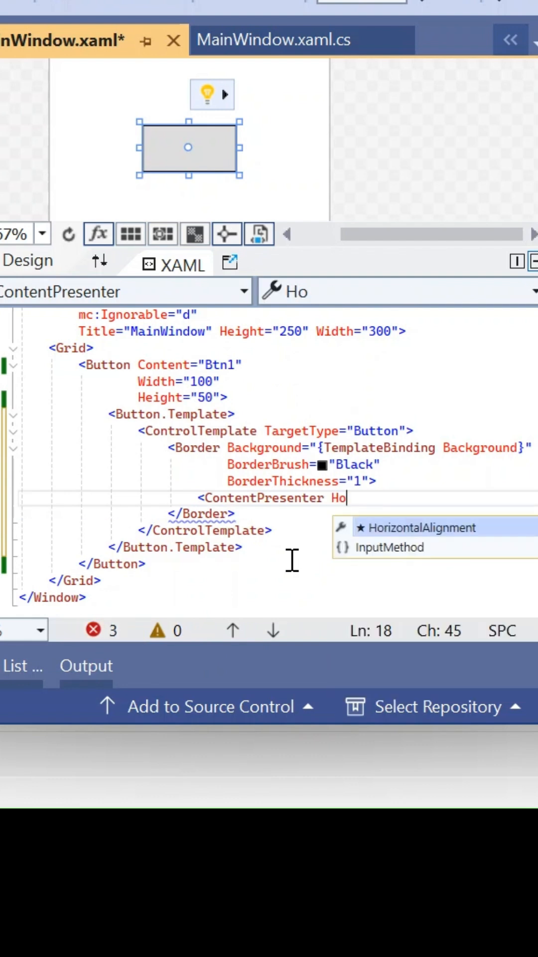
pyautogui.write('HorizontalAlignment="Center"')
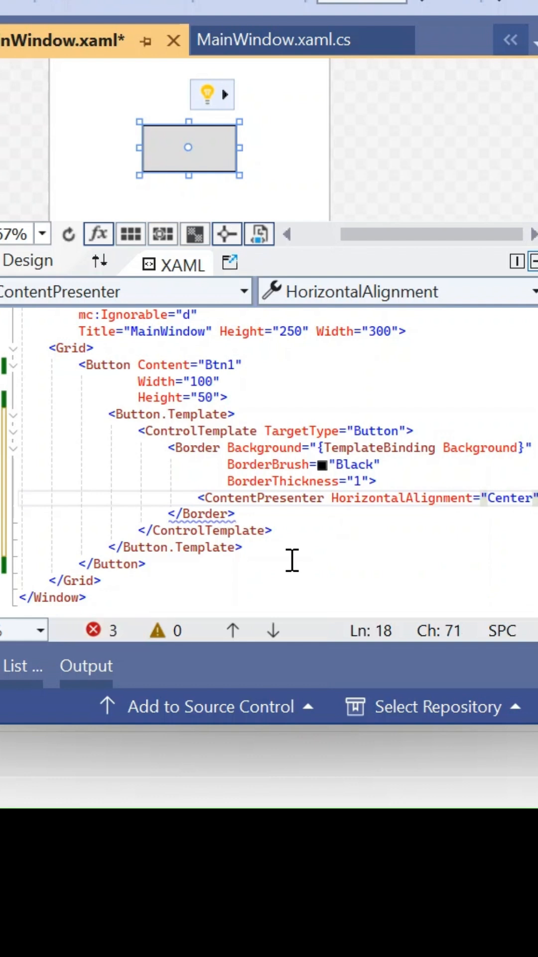
pyautogui.write('VBer')
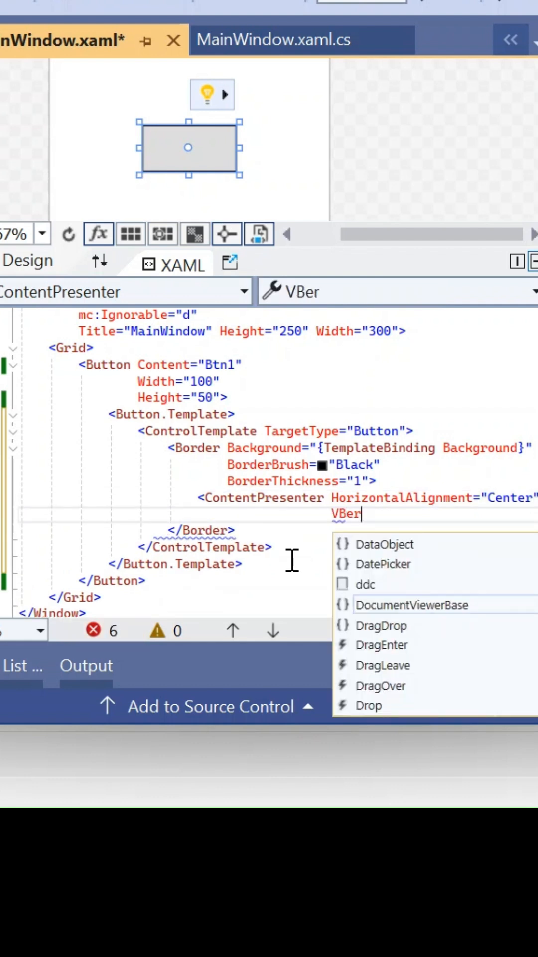
pyautogui.write('VerticalAlignment="Center"')
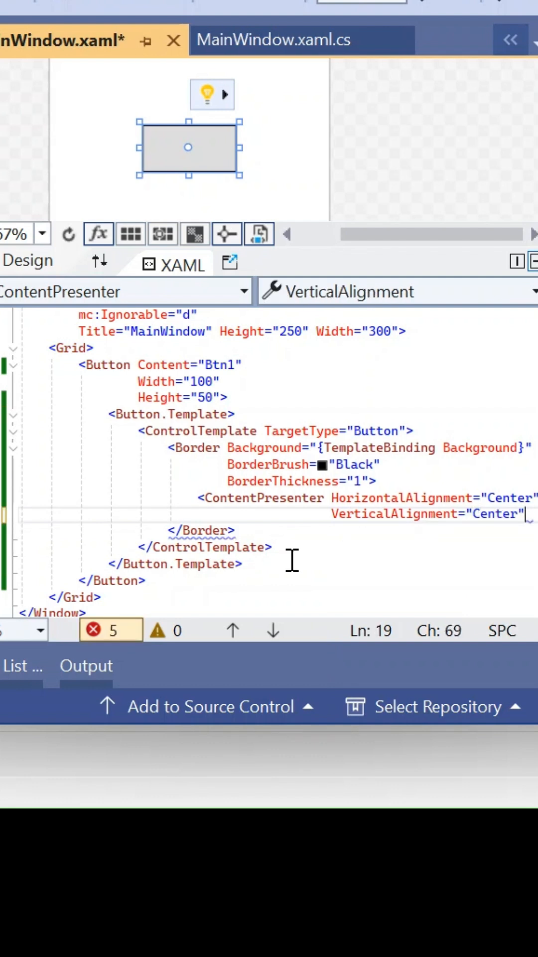
pyautogui.write('/>')
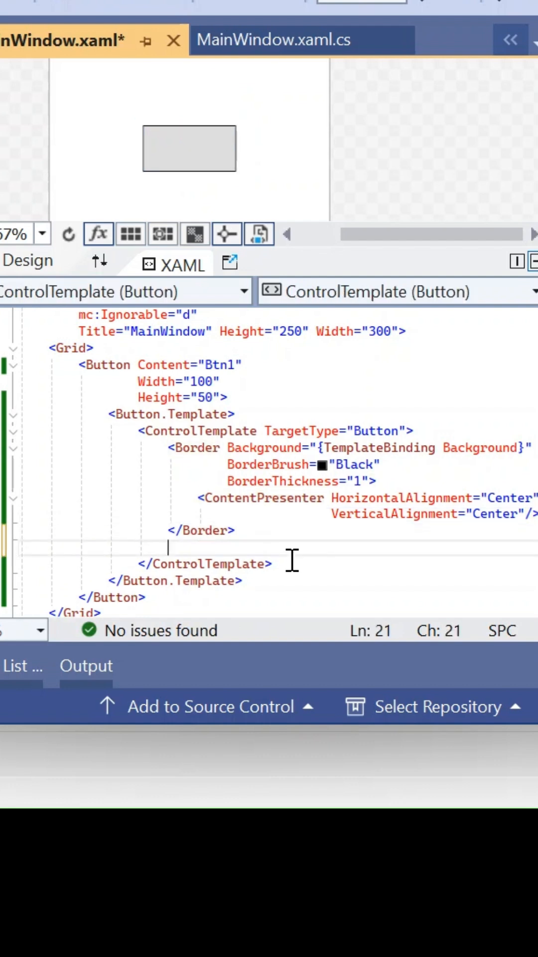
# Step: Add ControlTemplate.Triggers with a Trigger on Property IsMouseOver, Value True
pyautogui.write('<ControlTemplate.Triggers>')
pyautogui.write('<Trigger')
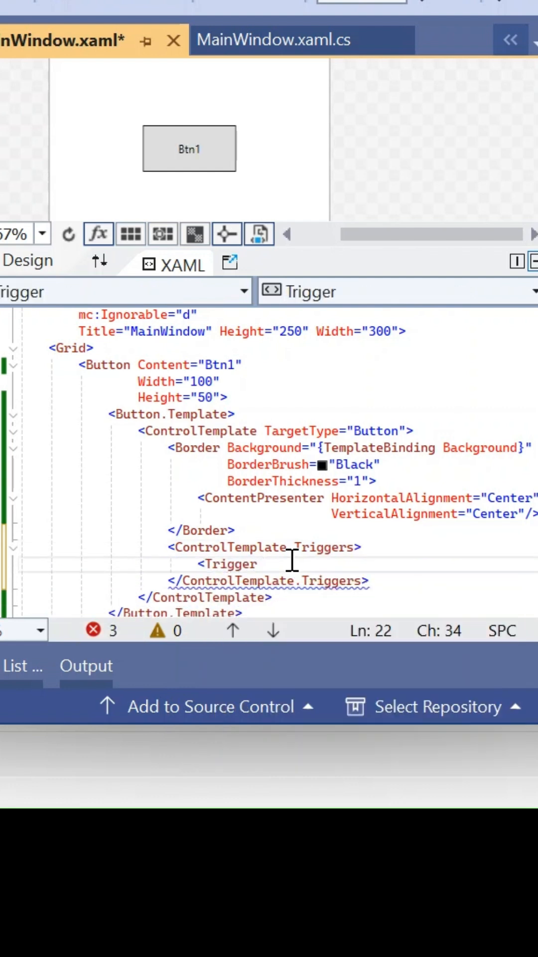
pyautogui.write('Property="is')
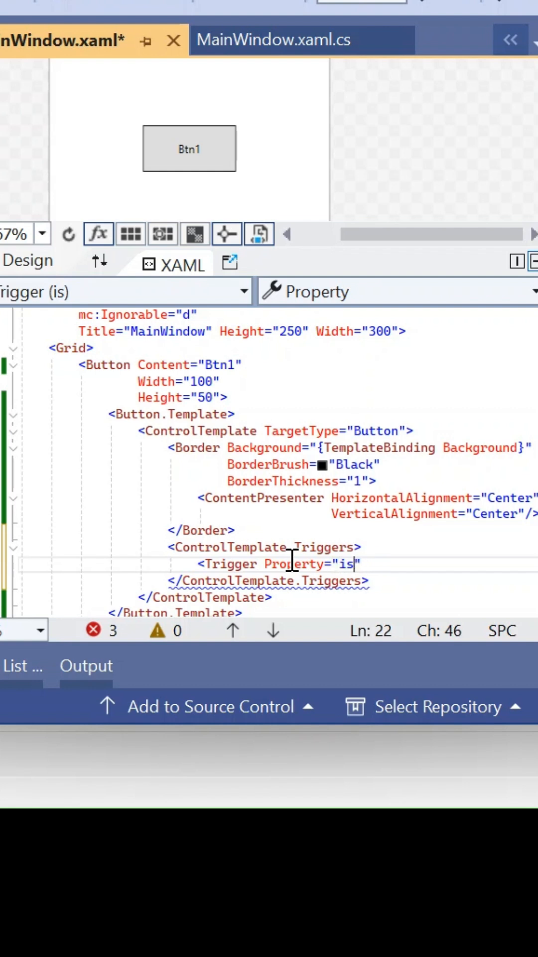
pyautogui.write('Is')
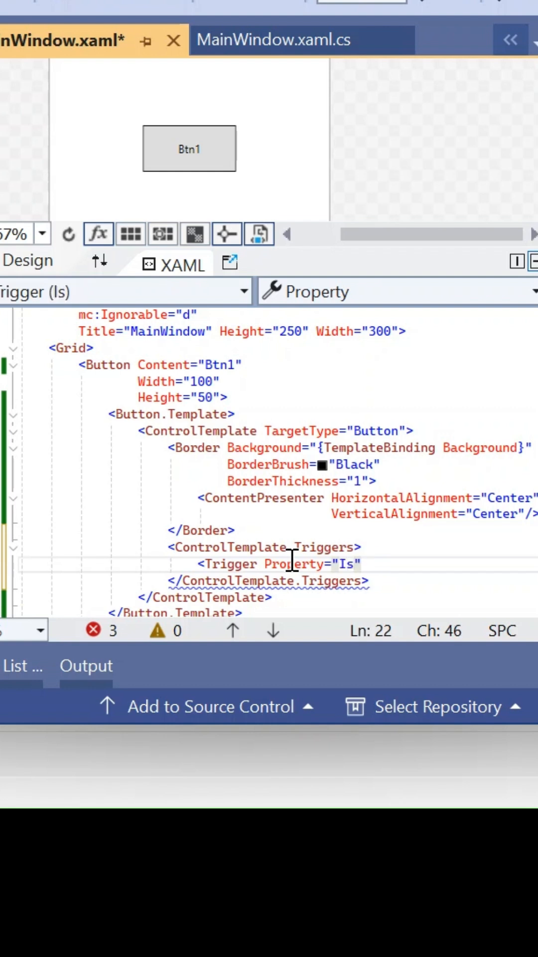
pyautogui.write('MouseOver')
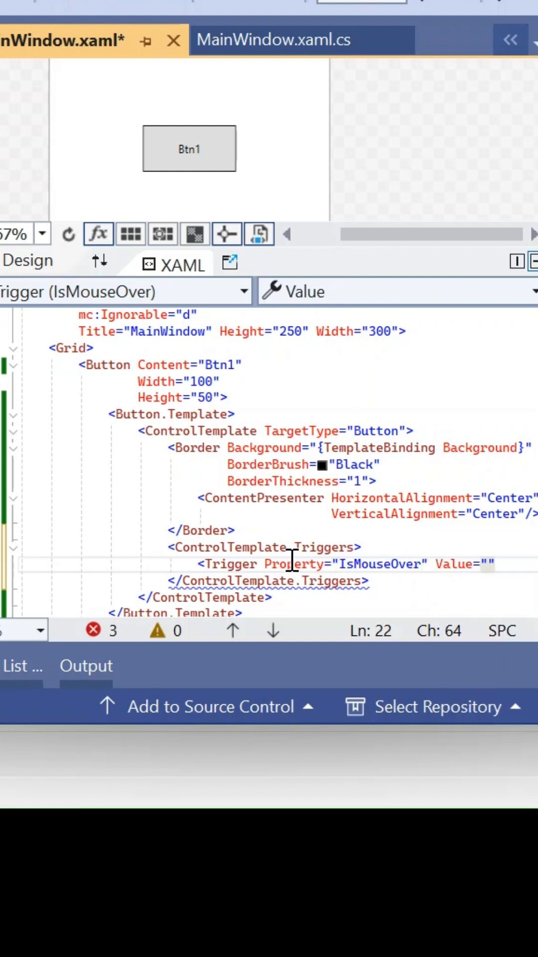
pyautogui.click(489, 563)
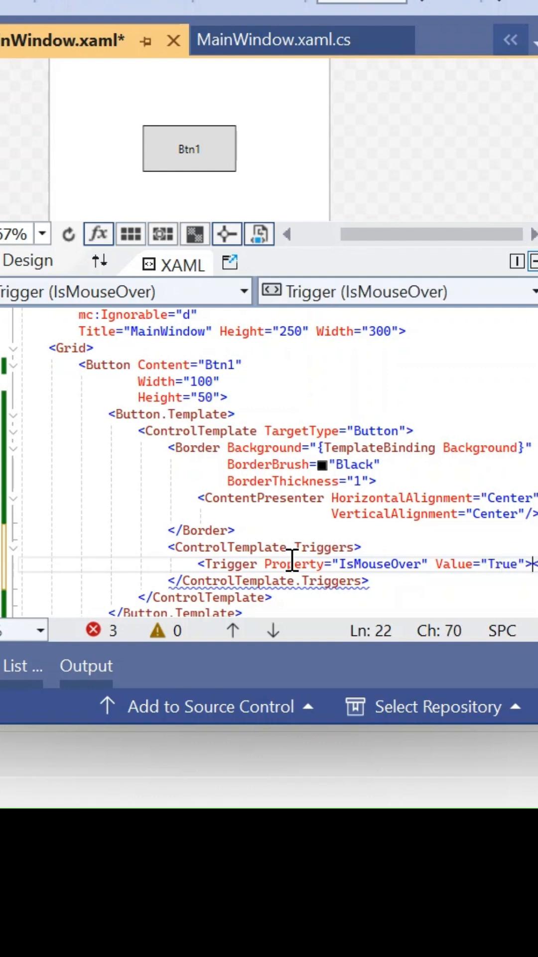
# Step: Add a Setter inside the trigger with Property Background and Value Orange
pyautogui.write('<Setter')
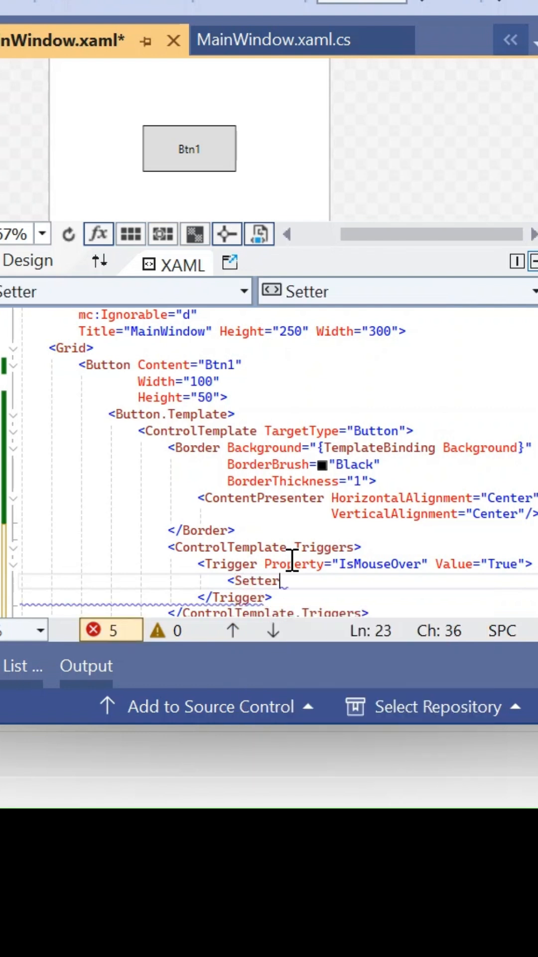
pyautogui.write('Property="')
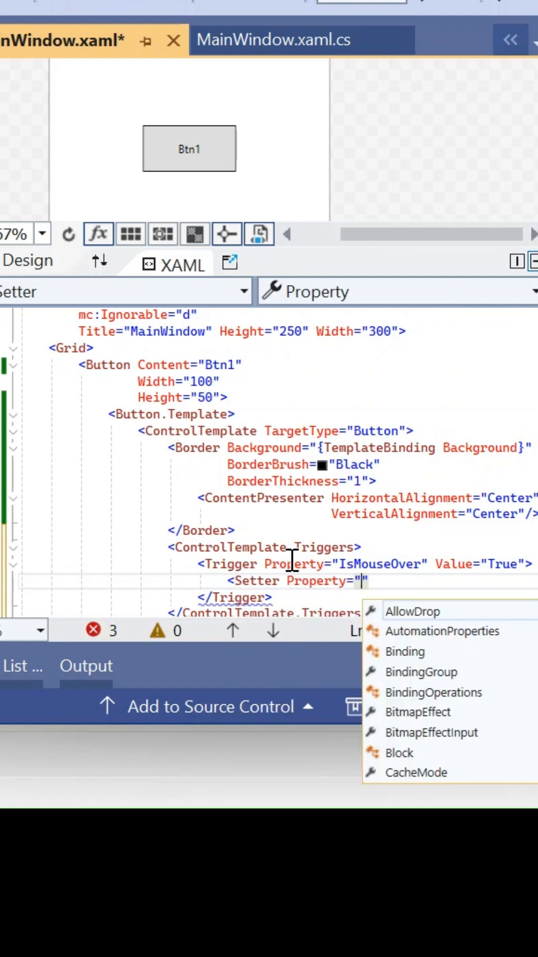
pyautogui.write('B')
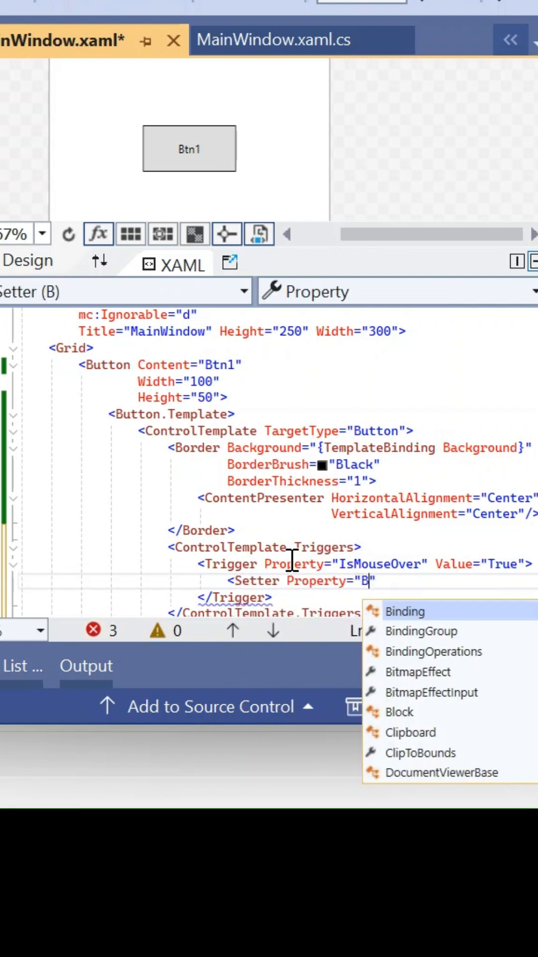
pyautogui.write('ackground')
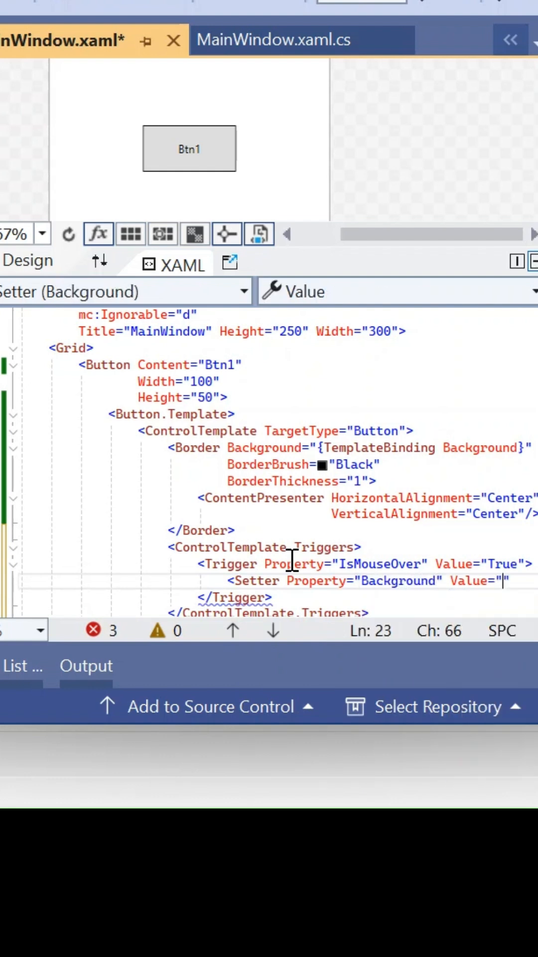
pyautogui.write('Orange')
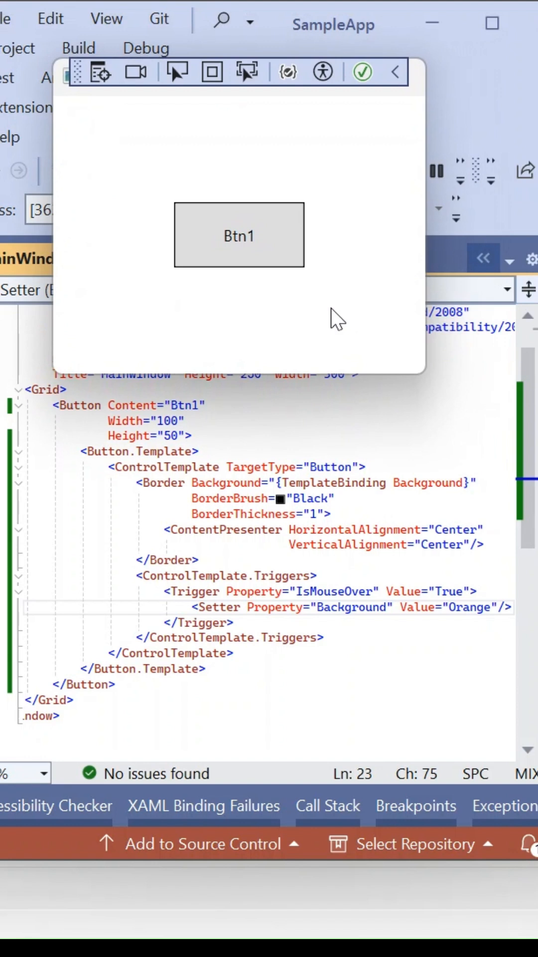
pyautogui.moveTo(320, 296)
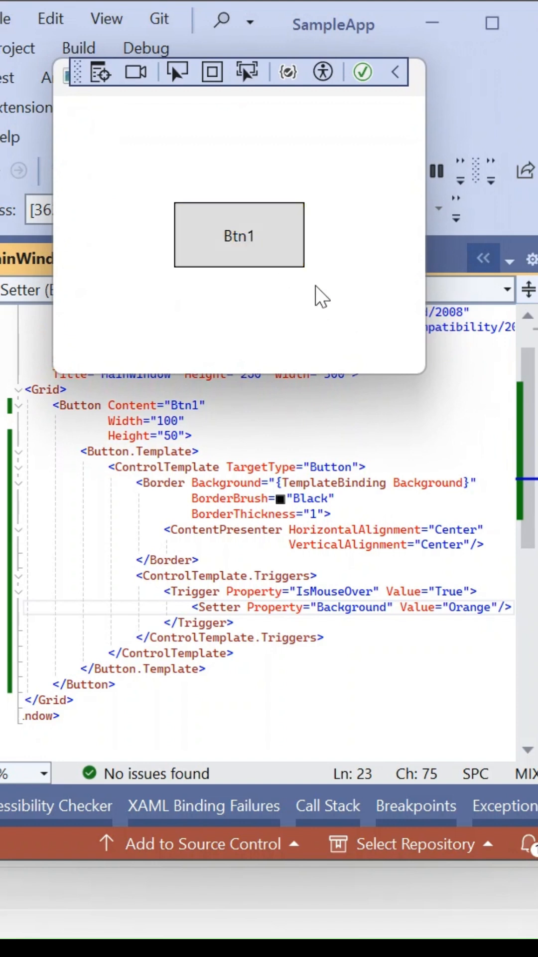